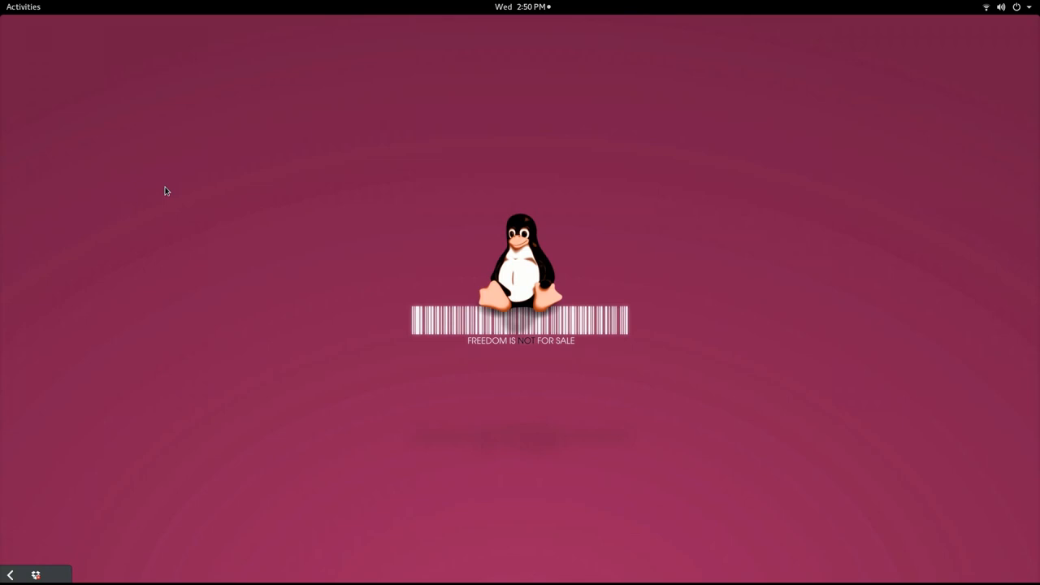
# Open the Activities overview showing the dash and search field
pyautogui.click(22, 6)
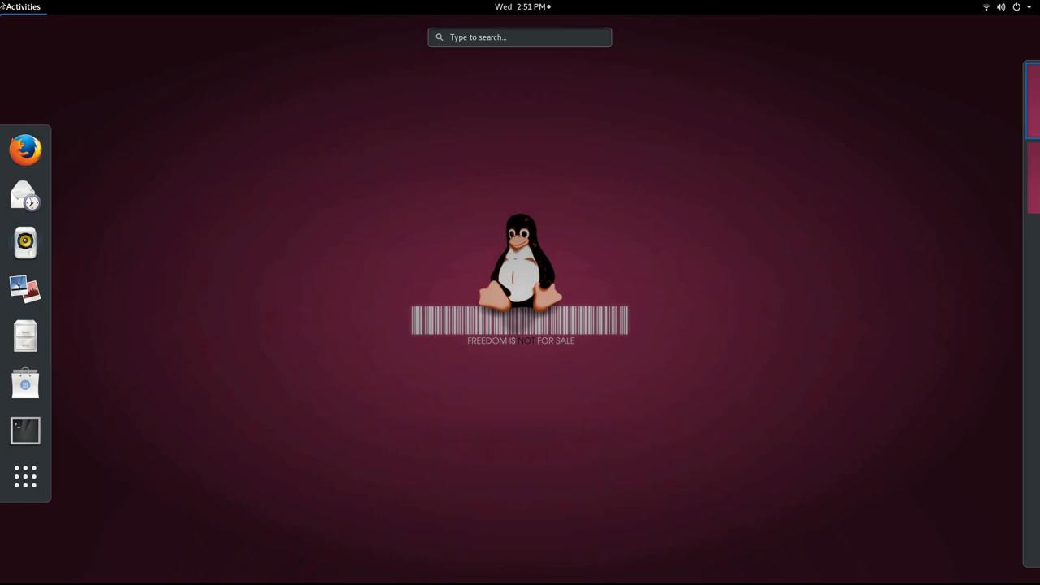
pyautogui.moveTo(231, 169)
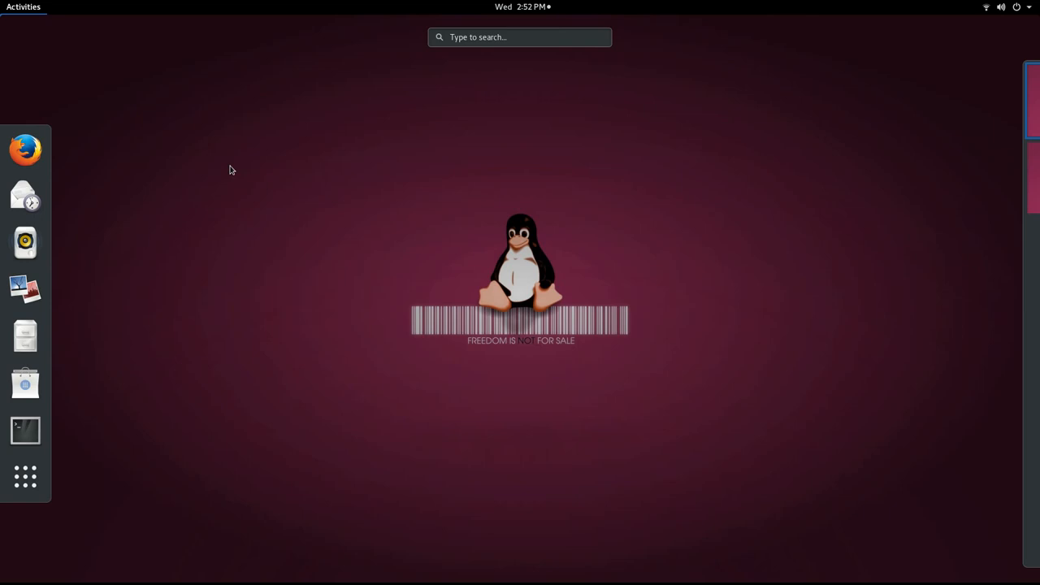
pyautogui.moveTo(313, 244)
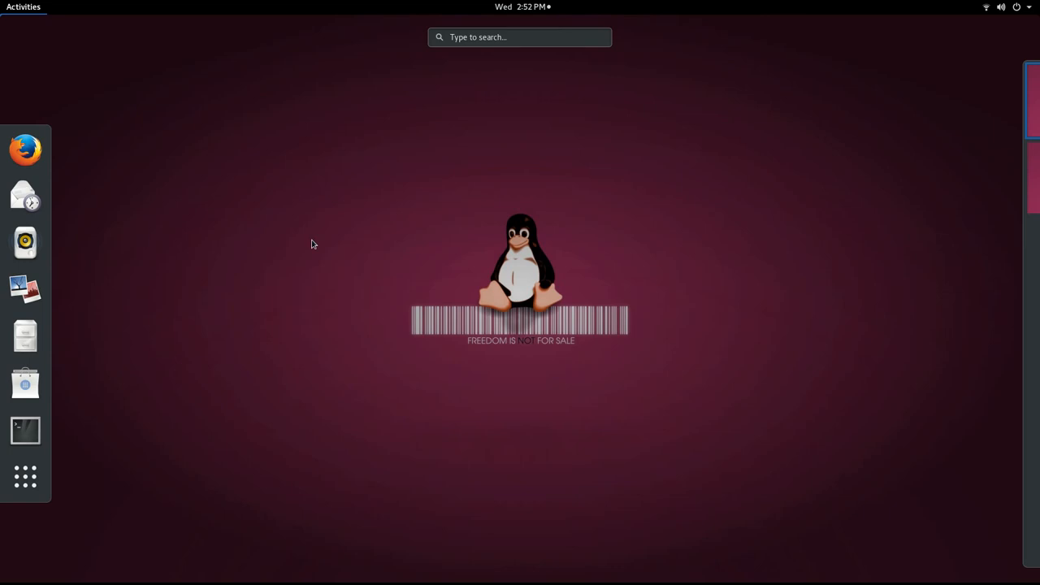
pyautogui.moveTo(25, 432)
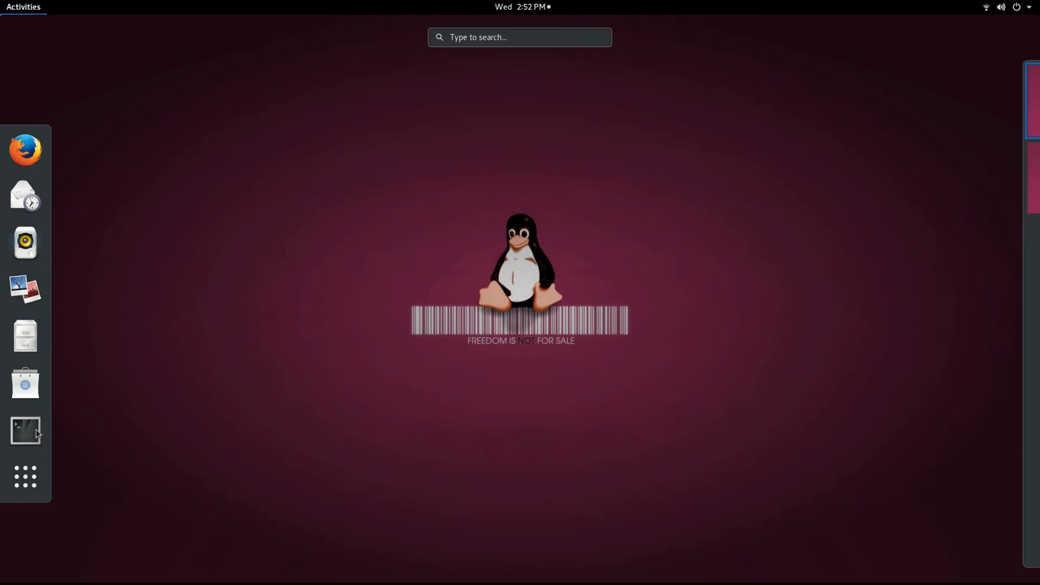
# Launch a terminal, start nano, and quit back to the prompt
pyautogui.click(25, 428)
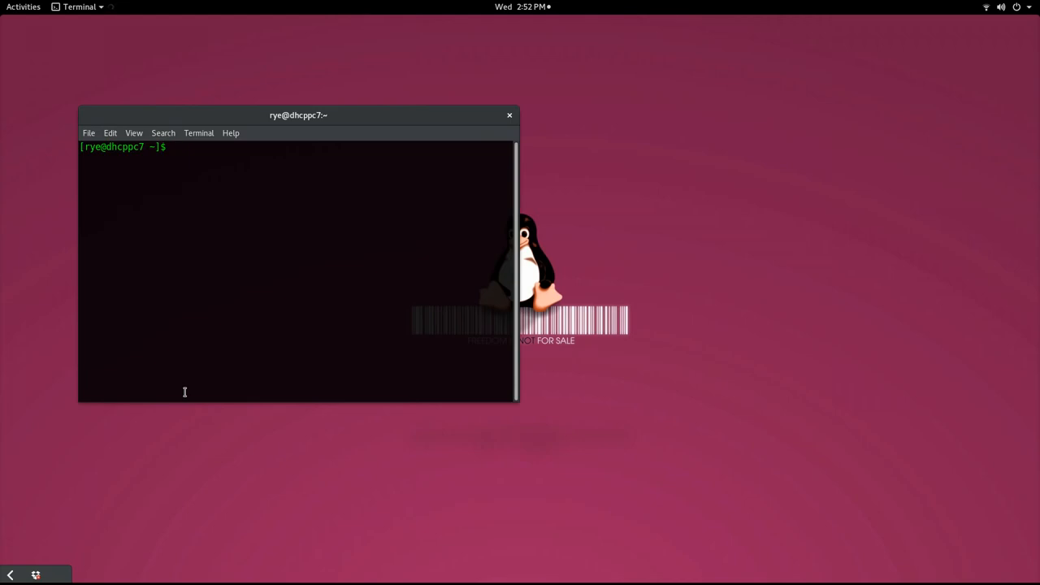
pyautogui.write('nano')
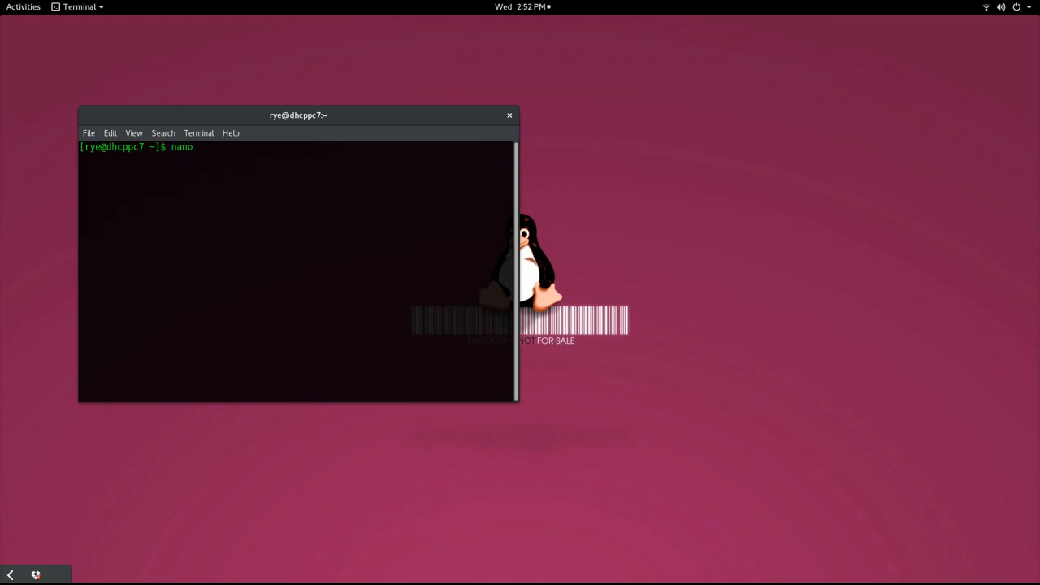
pyautogui.press('Return')
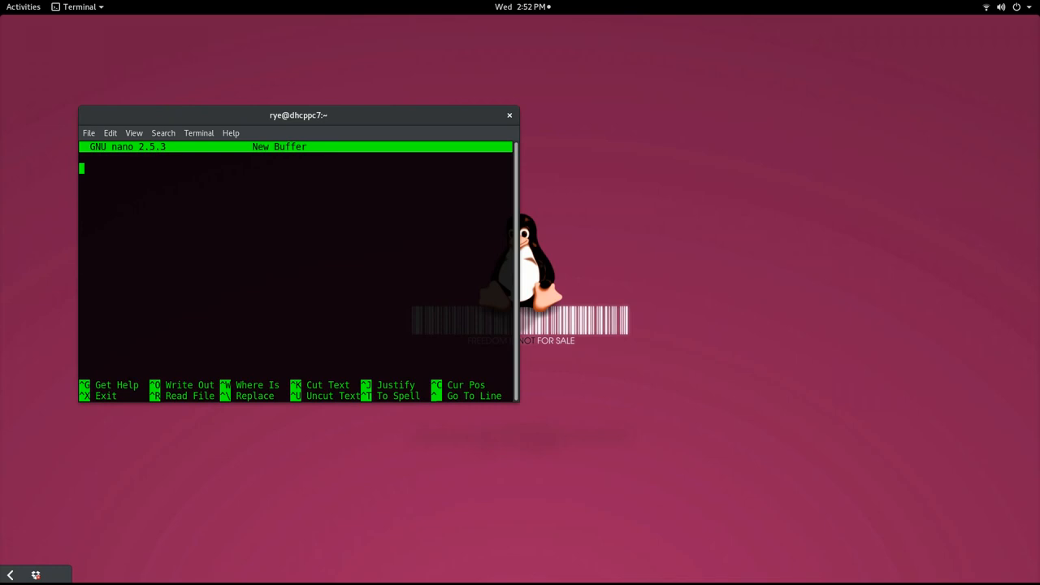
pyautogui.press('ctrl+x')
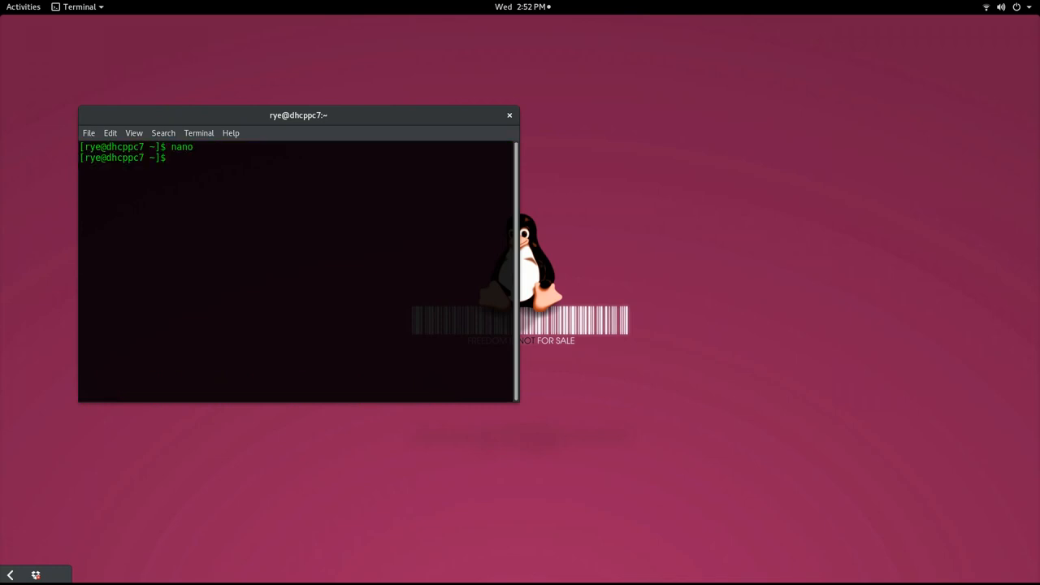
# Discard a partly typed sudo apt-get command, then run and quit nano again
pyautogui.write('sudo')
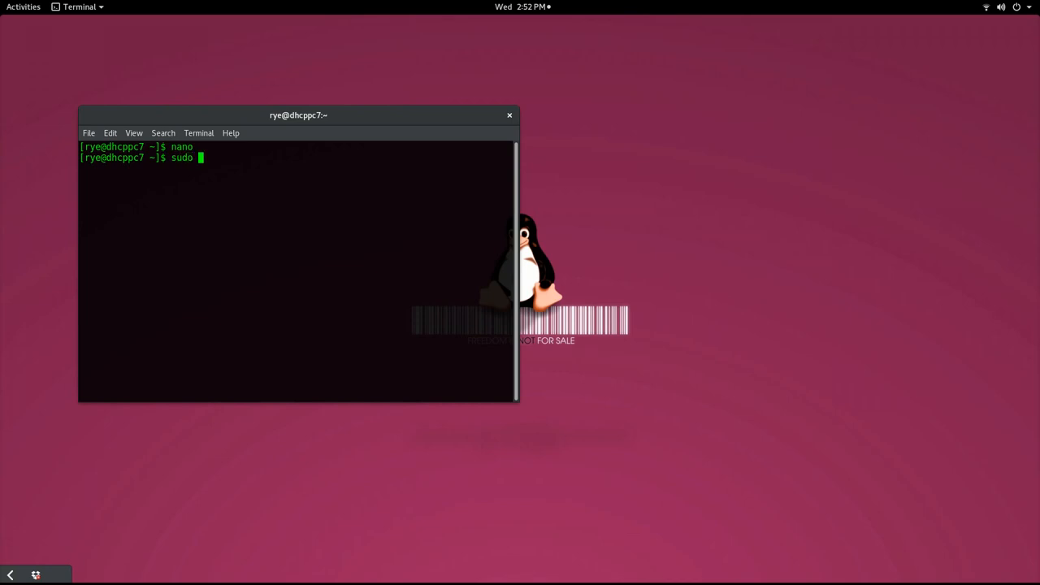
pyautogui.write('apt-get install nano')
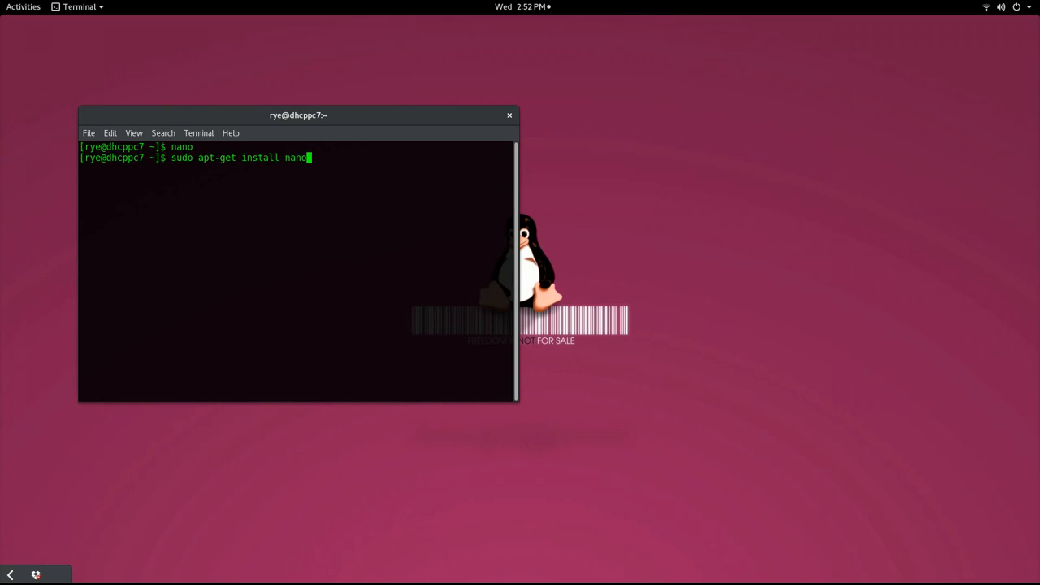
pyautogui.press('BackSpace')
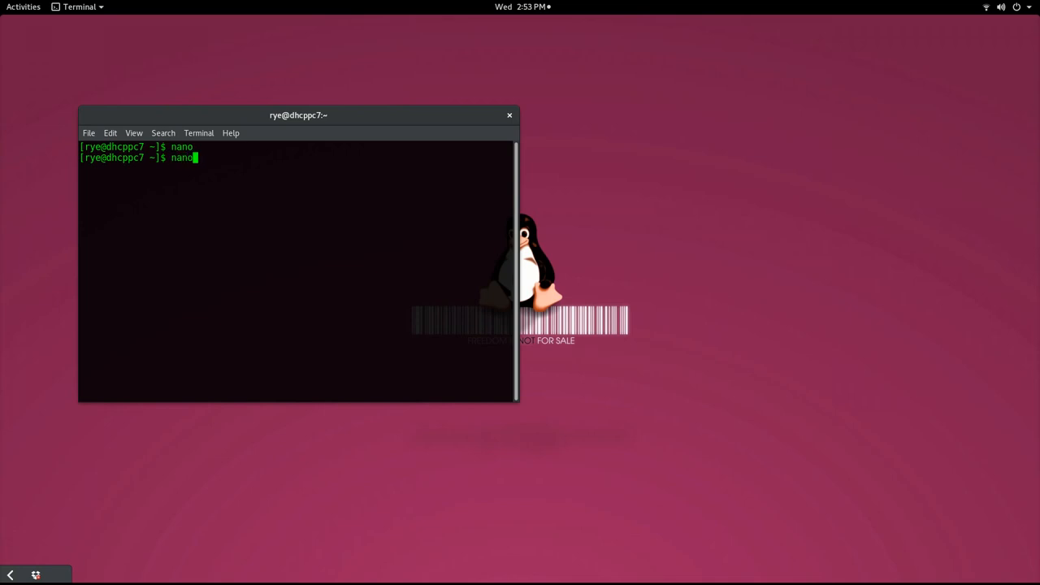
pyautogui.press('Return')
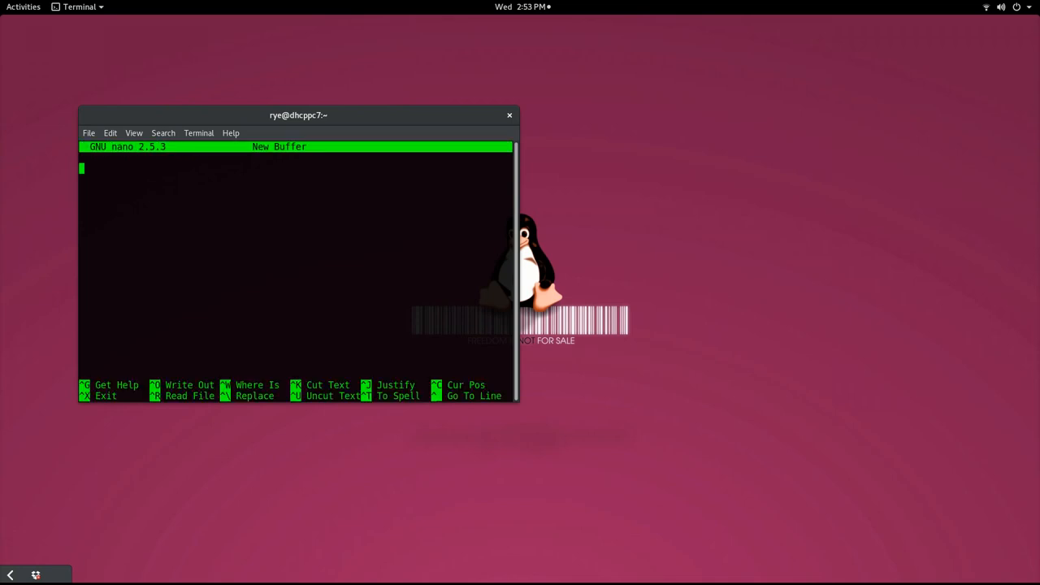
pyautogui.press('ctrl+x')
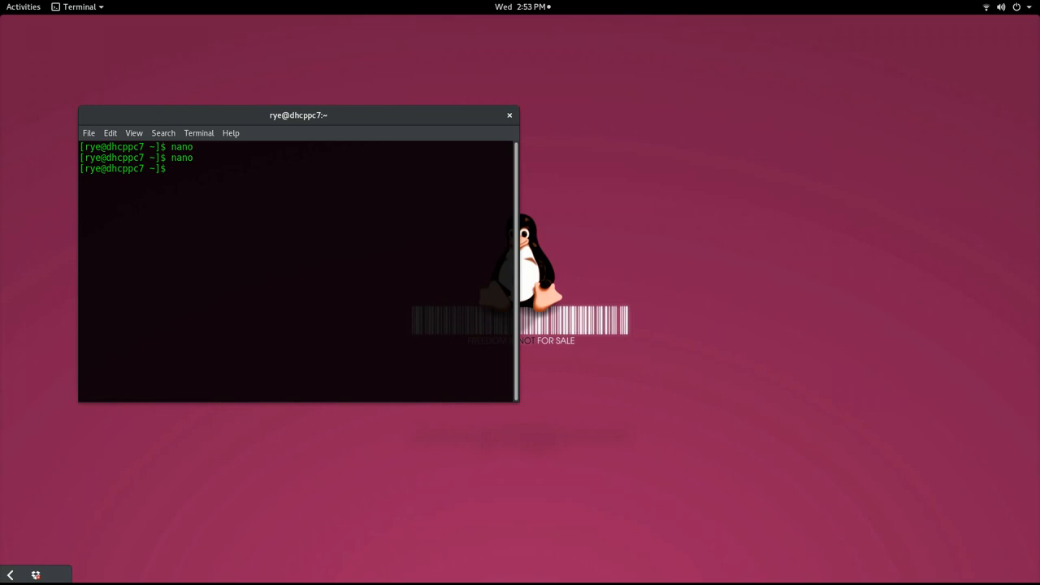
# Run gcc --version, which reports GCC 6.1.1, then type sudo apt-get install gcc
pyautogui.write('gcc -')
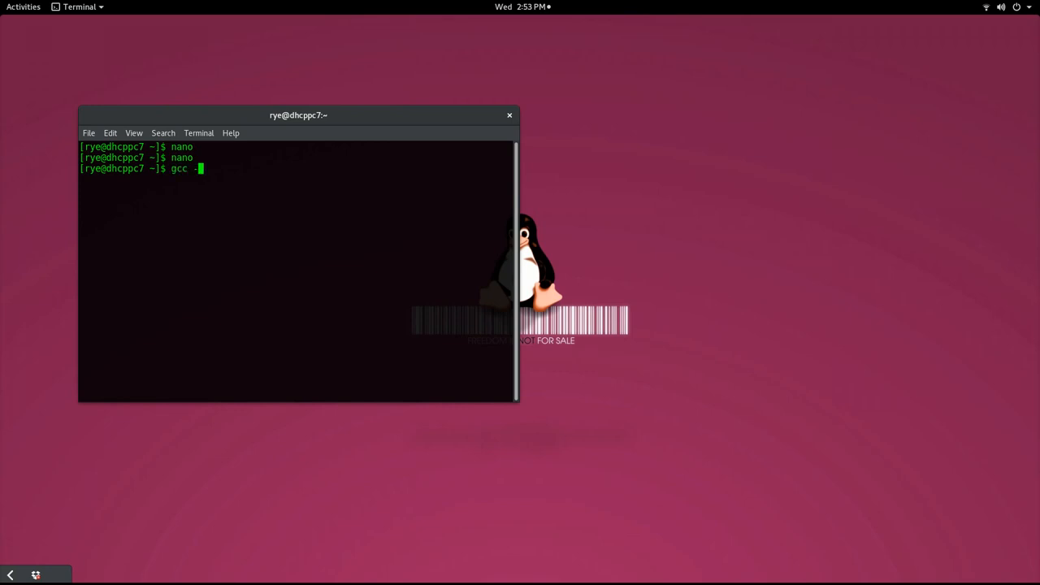
pyautogui.write('-version')
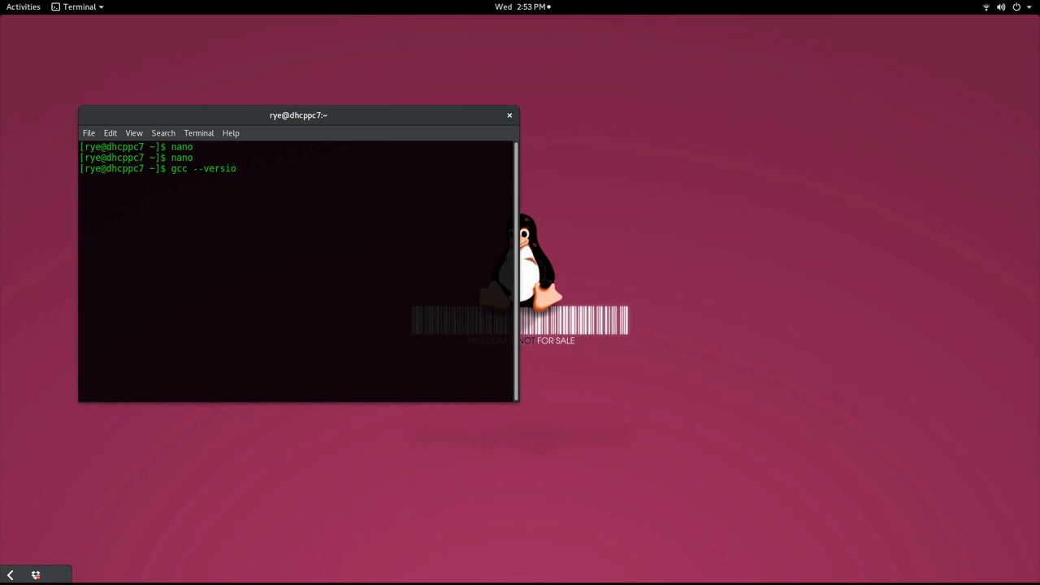
pyautogui.write('n')
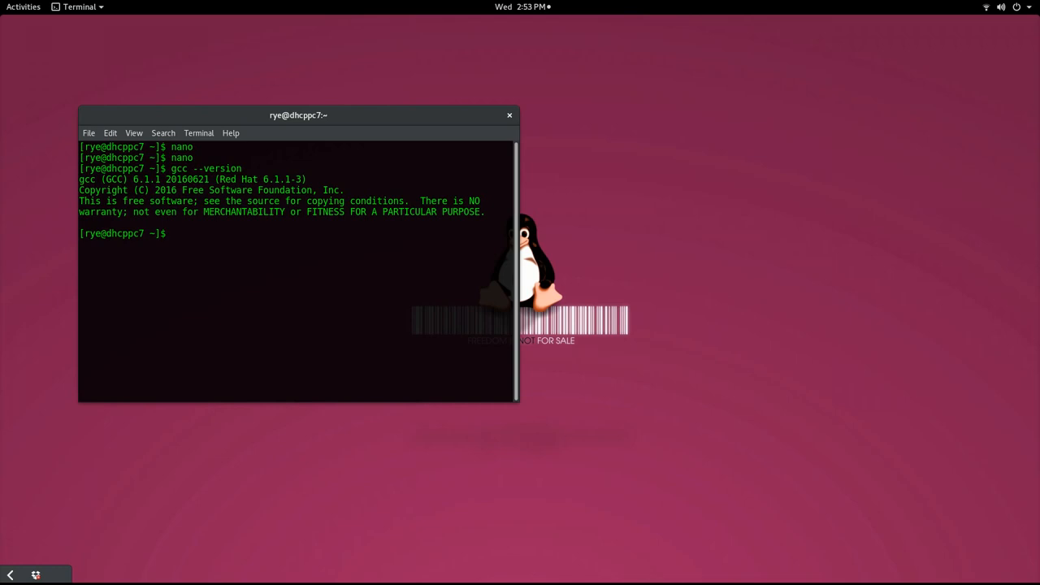
pyautogui.write('aus')
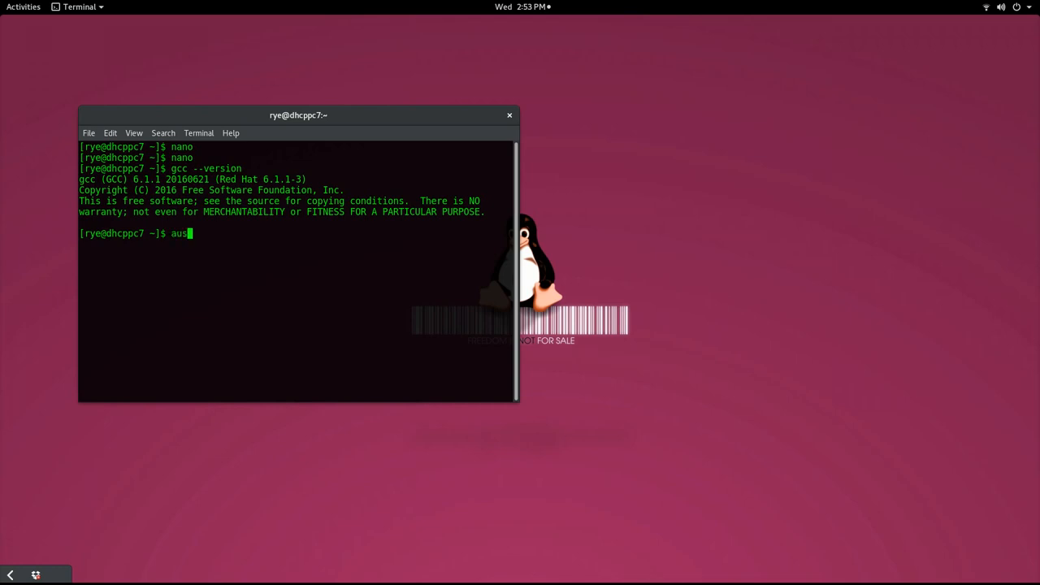
pyautogui.press('BackSpace')
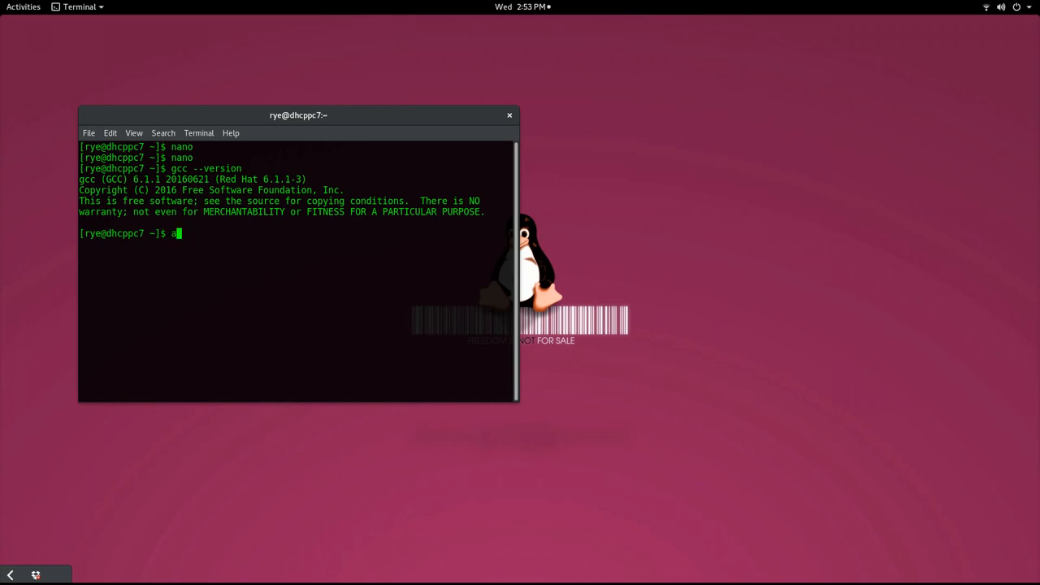
pyautogui.write('sudo apt-')
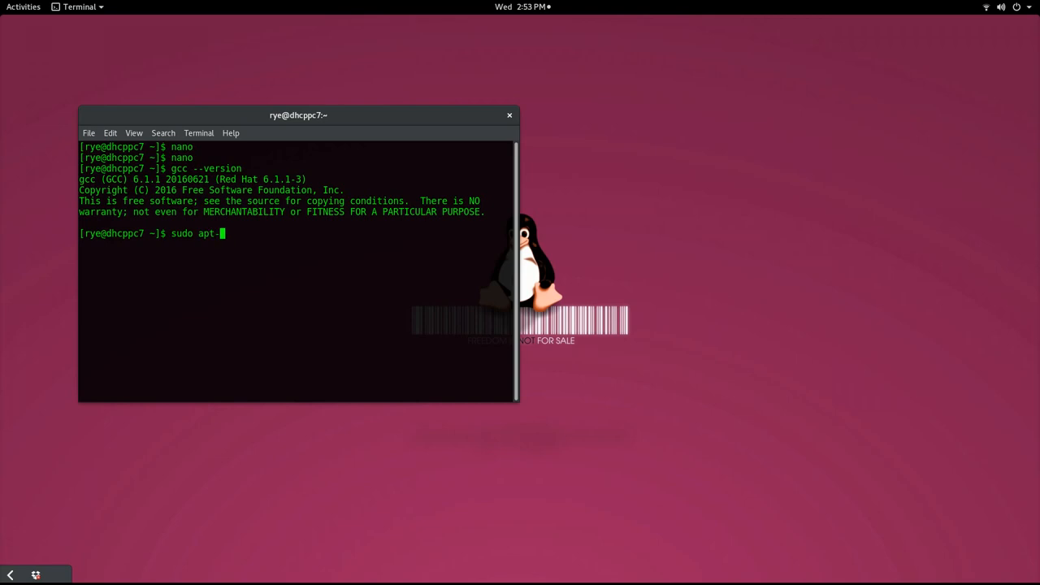
pyautogui.write('get install')
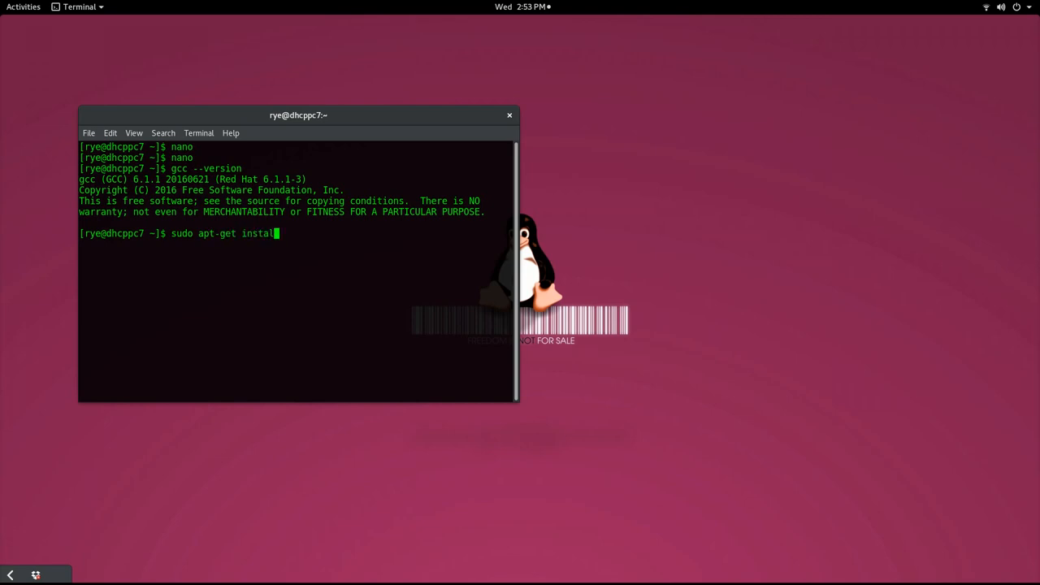
pyautogui.write('gcc')
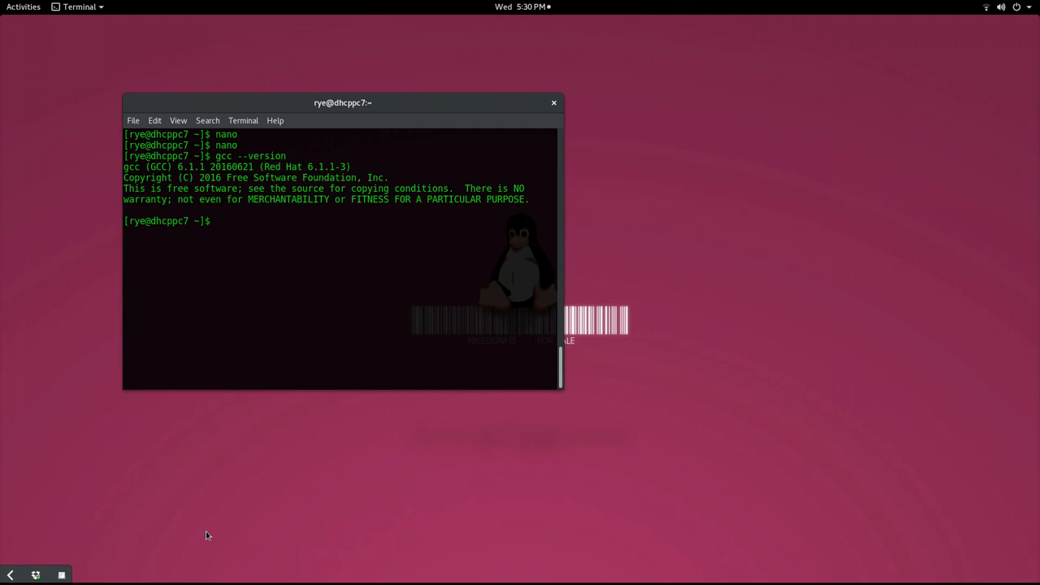
# Start a new nano buffer with #include <stdio.h> and int main() {
pyautogui.write('nan')
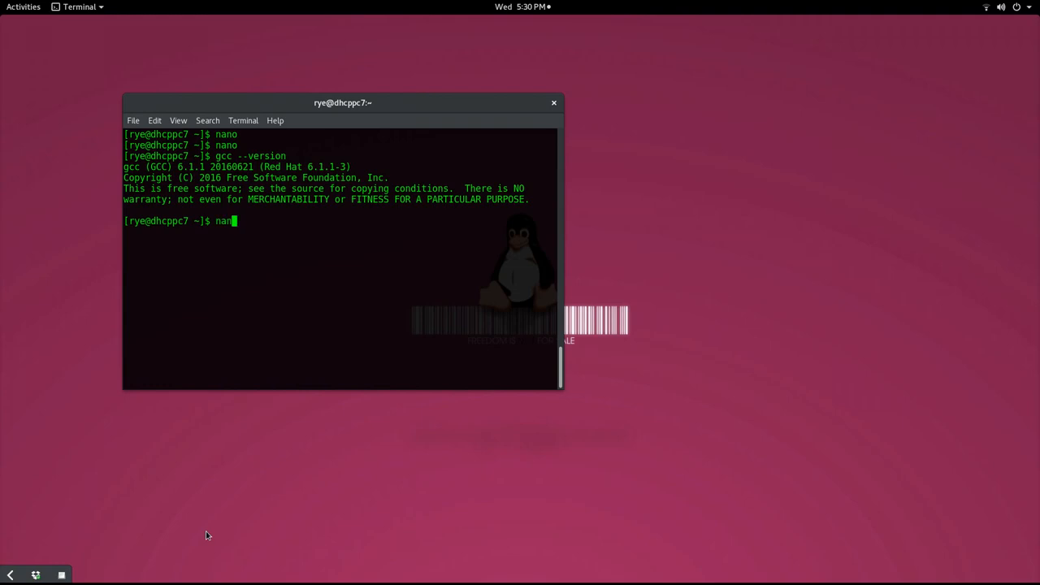
pyautogui.press('Return')
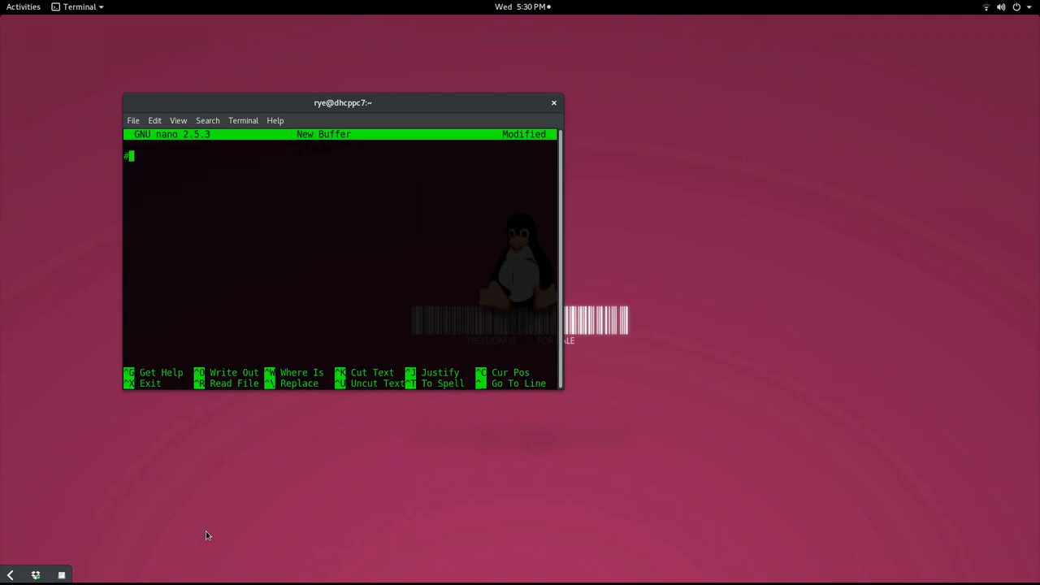
pyautogui.write('include <s')
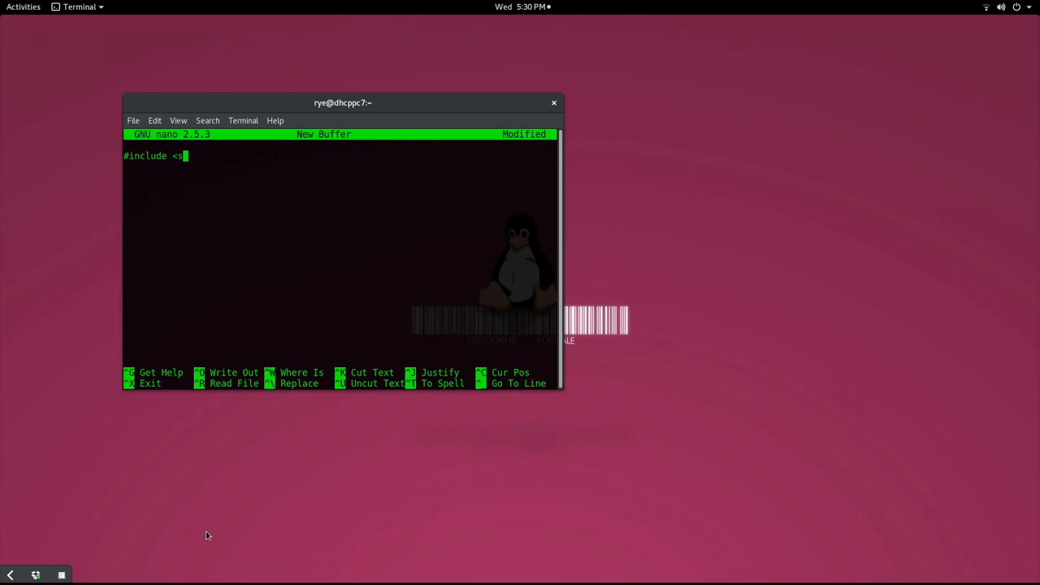
pyautogui.write('tdio.h>')
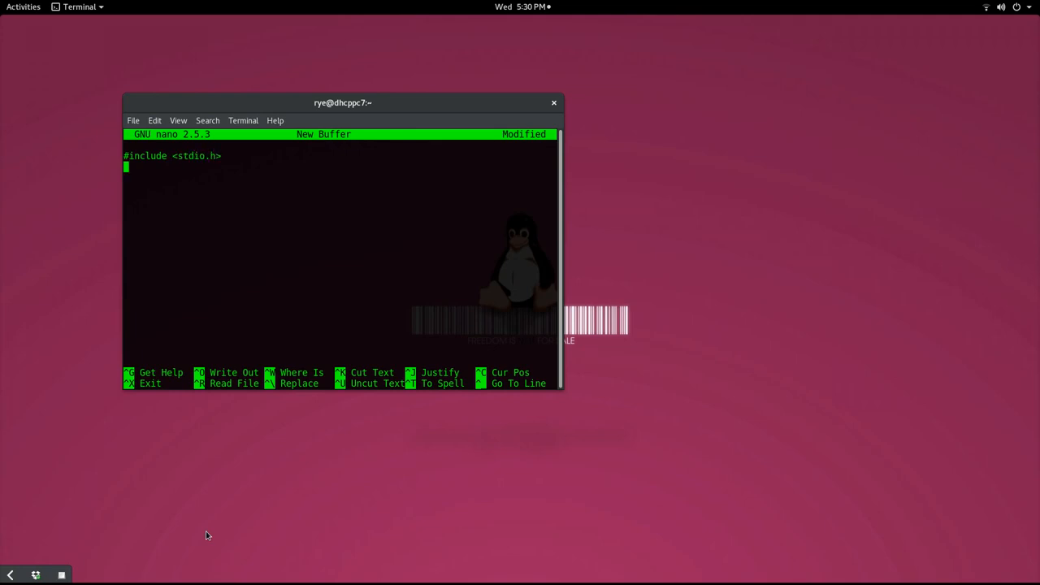
pyautogui.write('int main()')
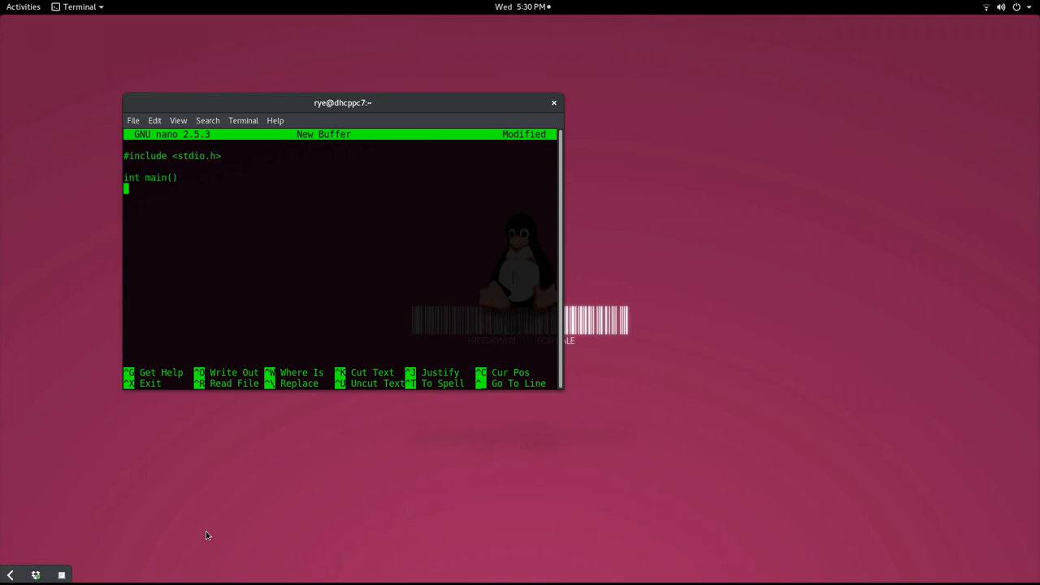
pyautogui.write('{')
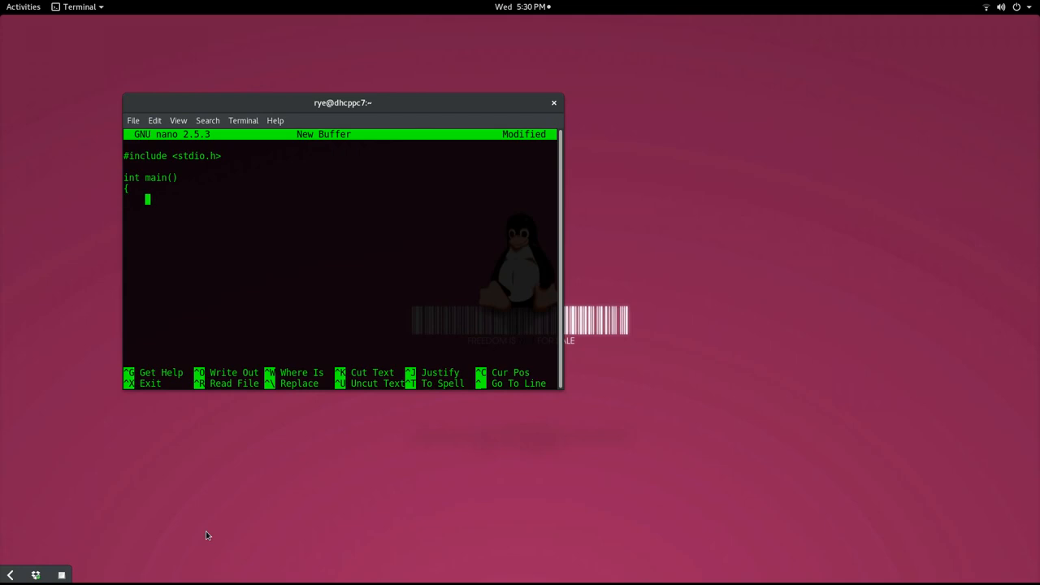
# Add printf("Hello, World!\n");, return 0; and the closing brace
pyautogui.write('printf("')
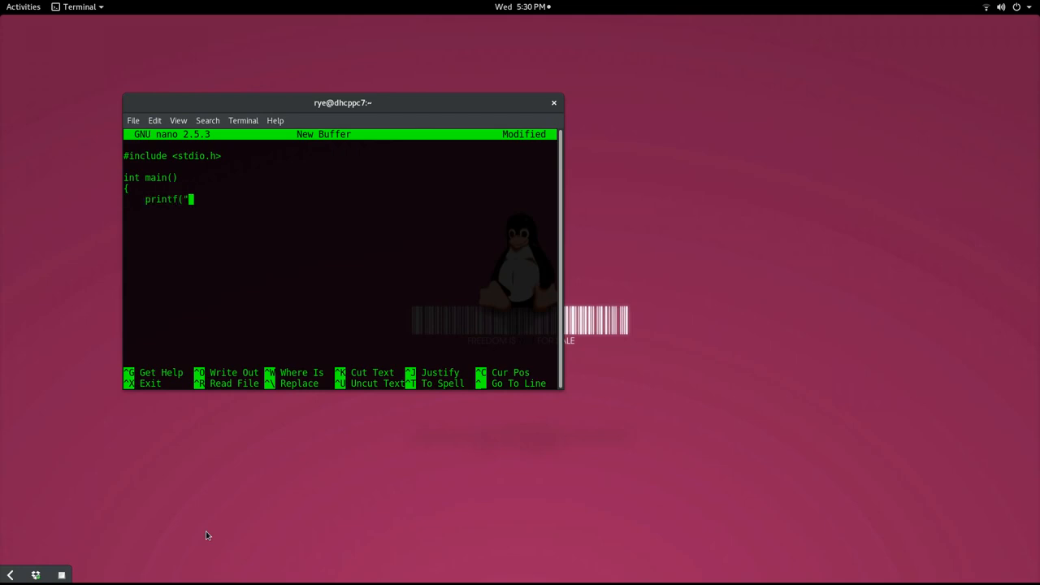
pyautogui.write('Hello, W')
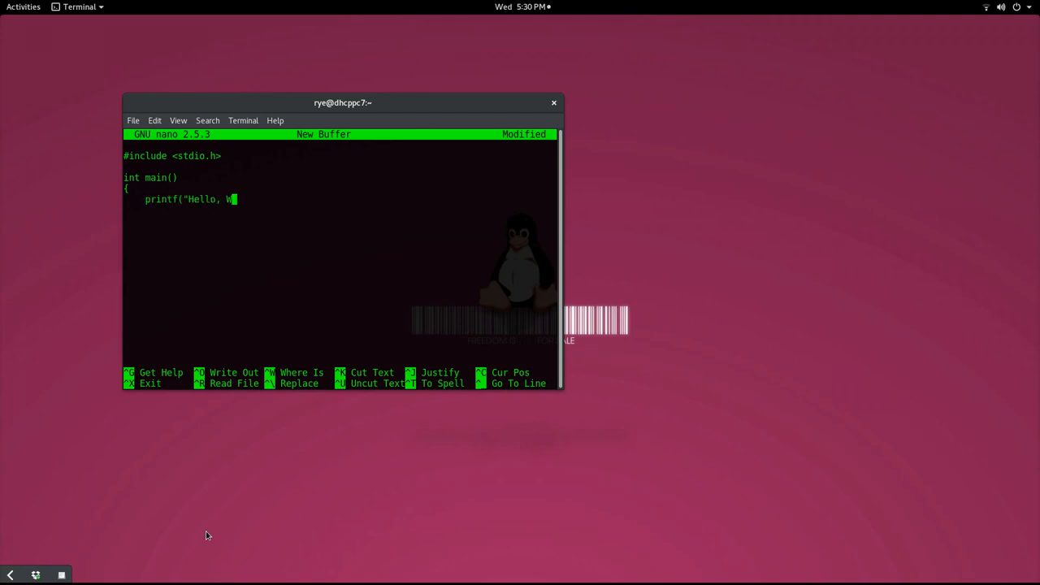
pyautogui.write('orld!\\n");')
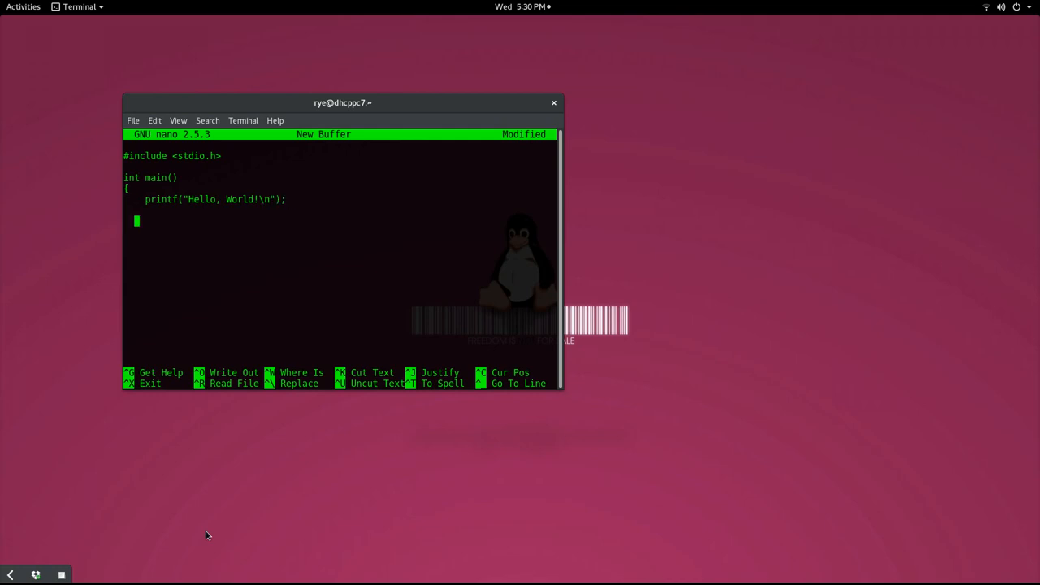
pyautogui.write('retu')
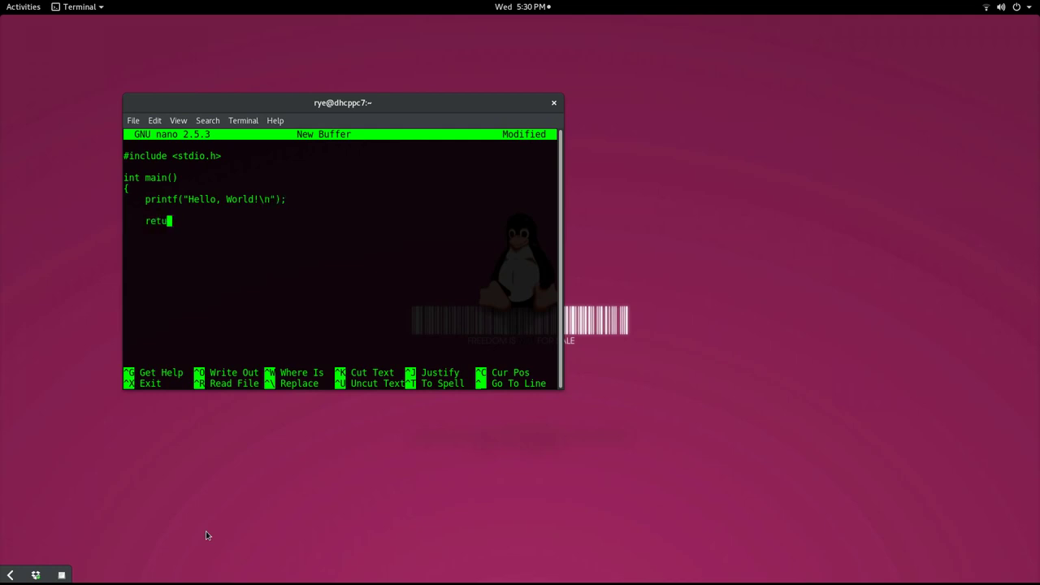
pyautogui.write('rn 0;')
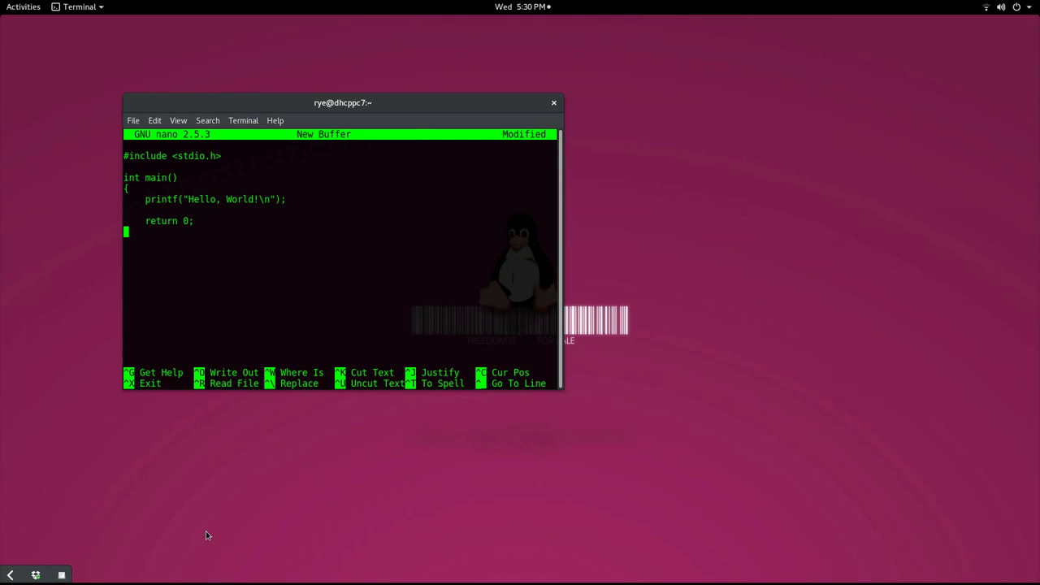
pyautogui.write('}')
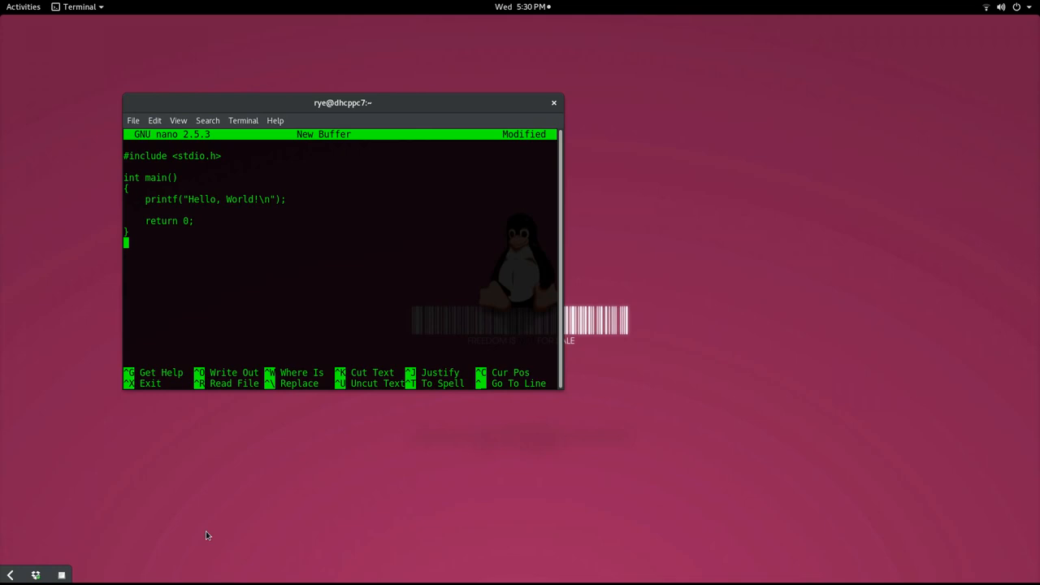
# Save the program as hello.c and exit nano
pyautogui.press('ctrl+o')
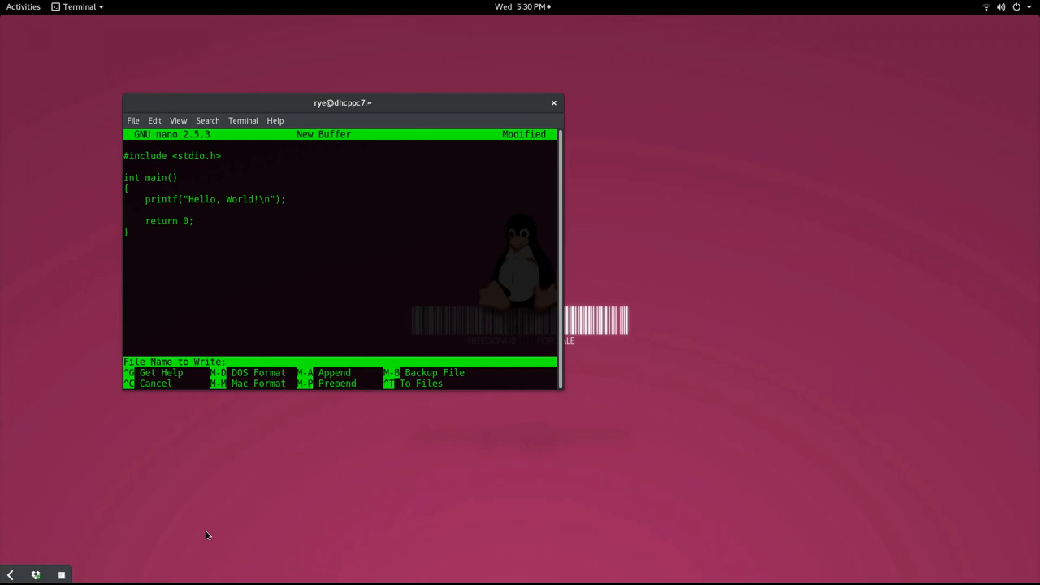
pyautogui.write('hel')
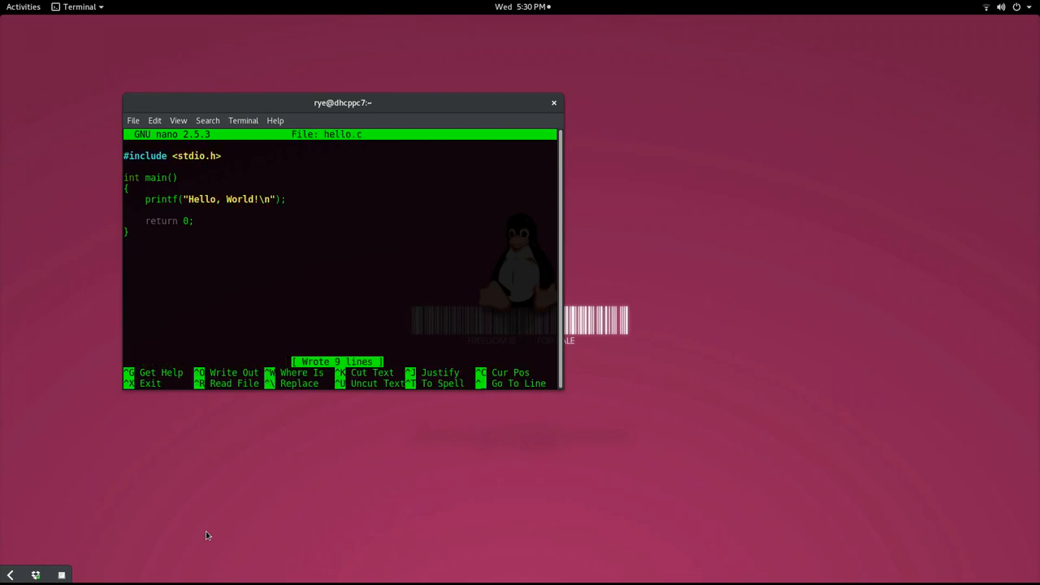
pyautogui.press('ctrl+x')
pyautogui.write('ls')
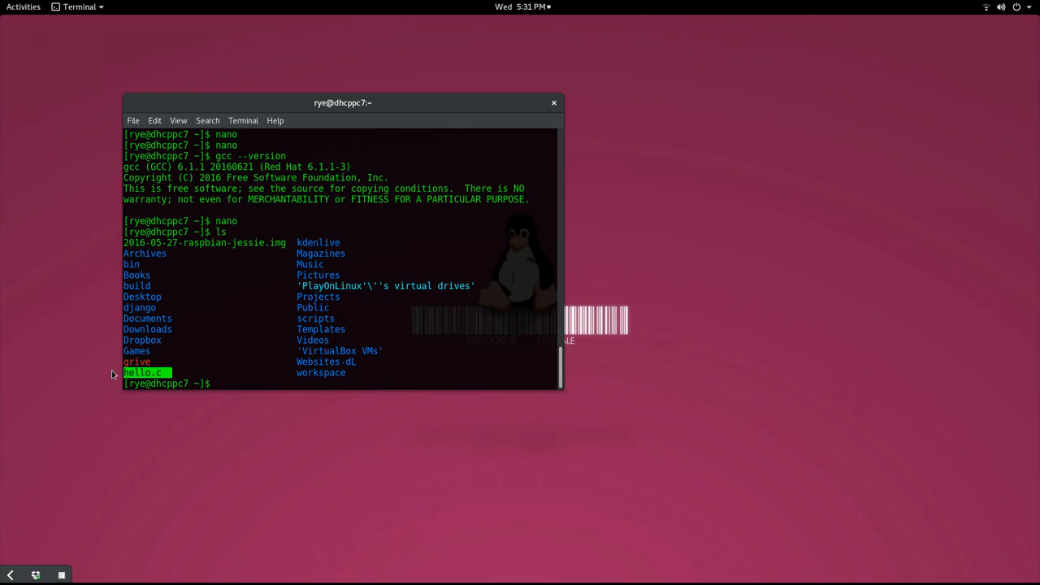
# Compile hello.c into hello with gcc -o hello hello.c
pyautogui.write('gcc -o hello he')
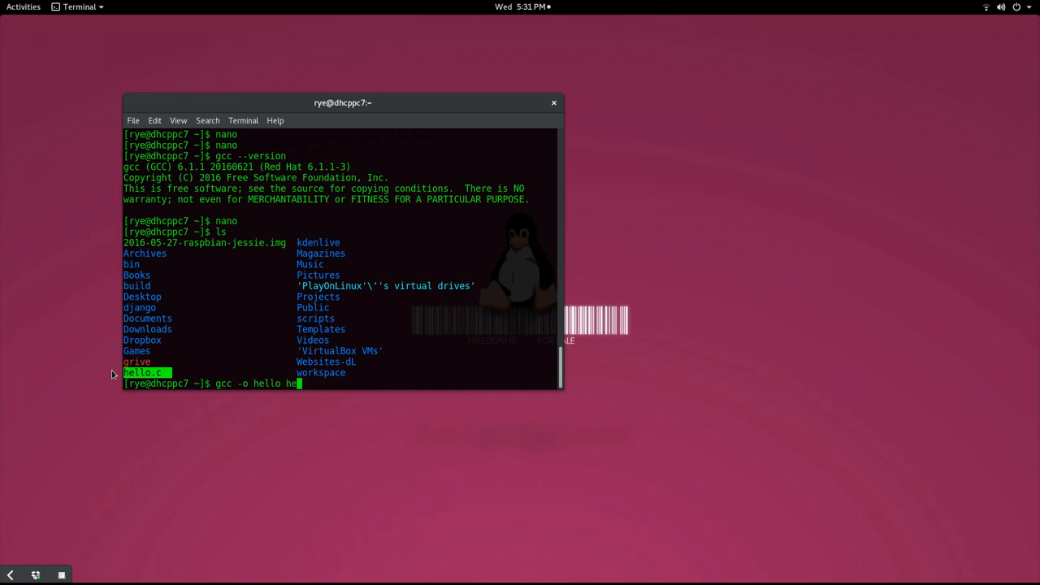
pyautogui.write('llo.c')
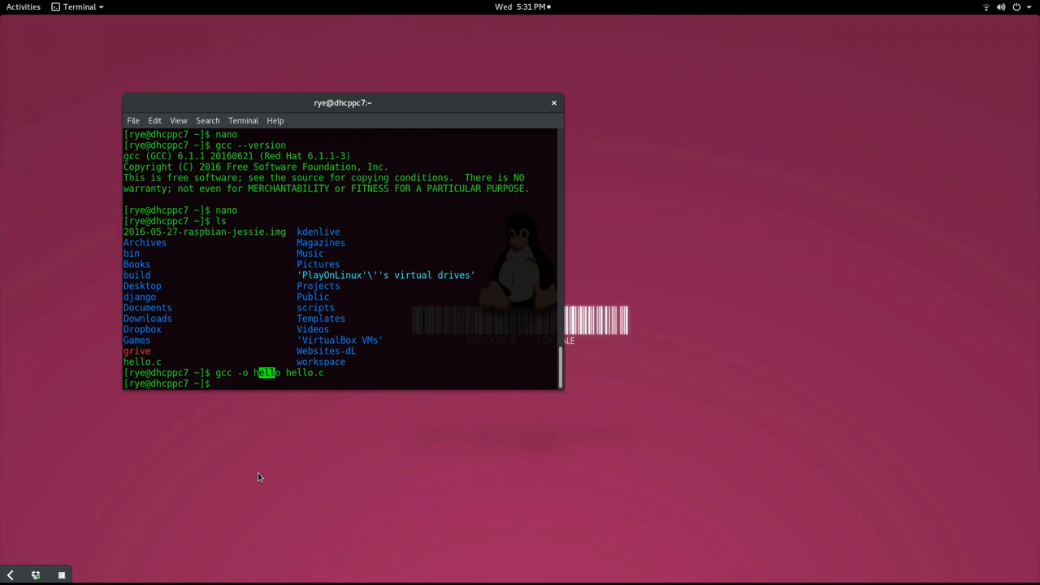
pyautogui.write('nano he')
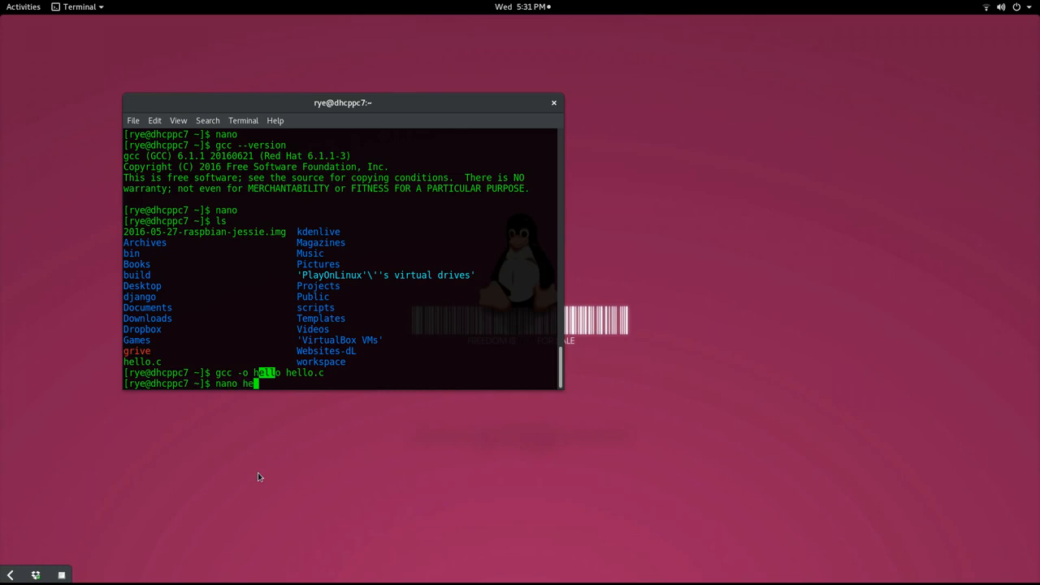
# Reopen hello.c in nano to review the nine-line program
pyautogui.press('Return')
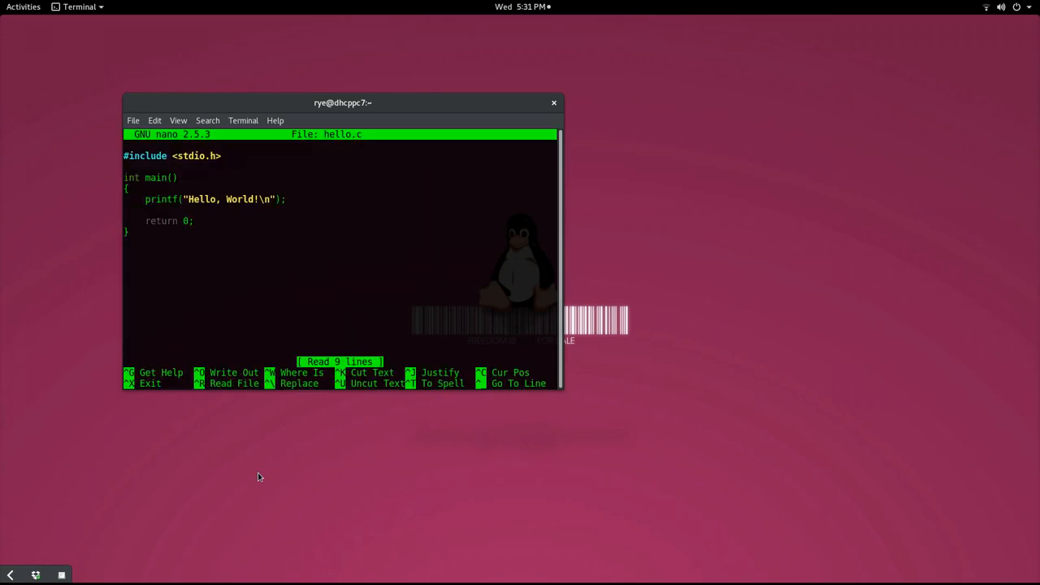
pyautogui.moveTo(184, 330)
pyautogui.write('ls')
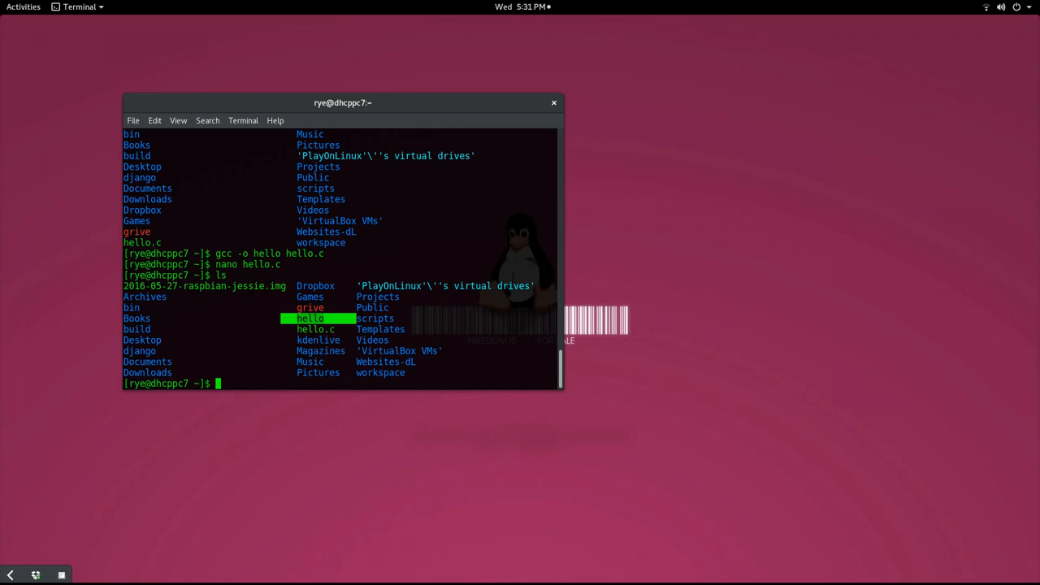
# Run ./hello so it prints Hello, World!
pyautogui.write('./hello')
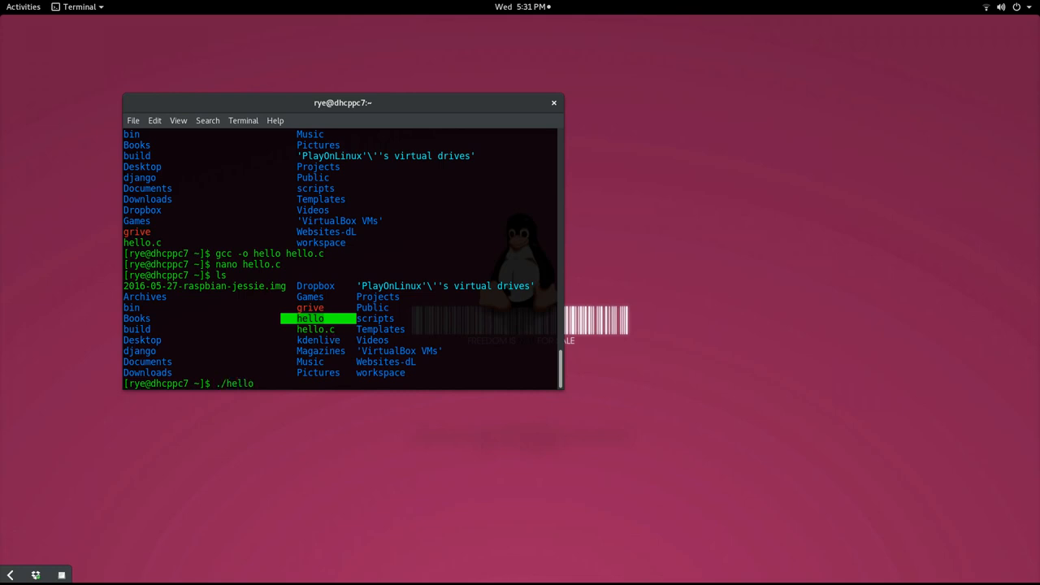
pyautogui.press('Return')
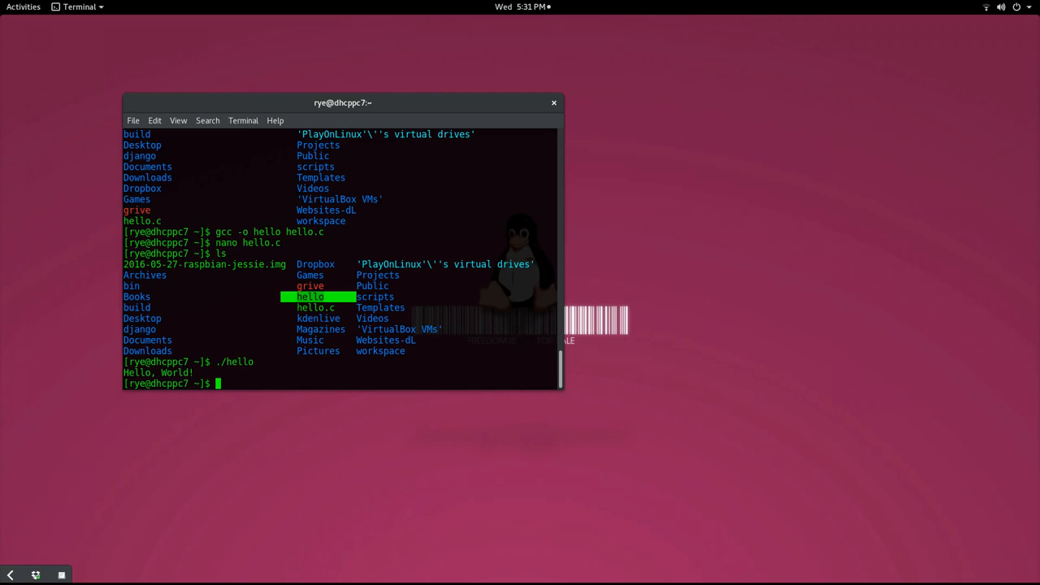
pyautogui.moveTo(95, 528)
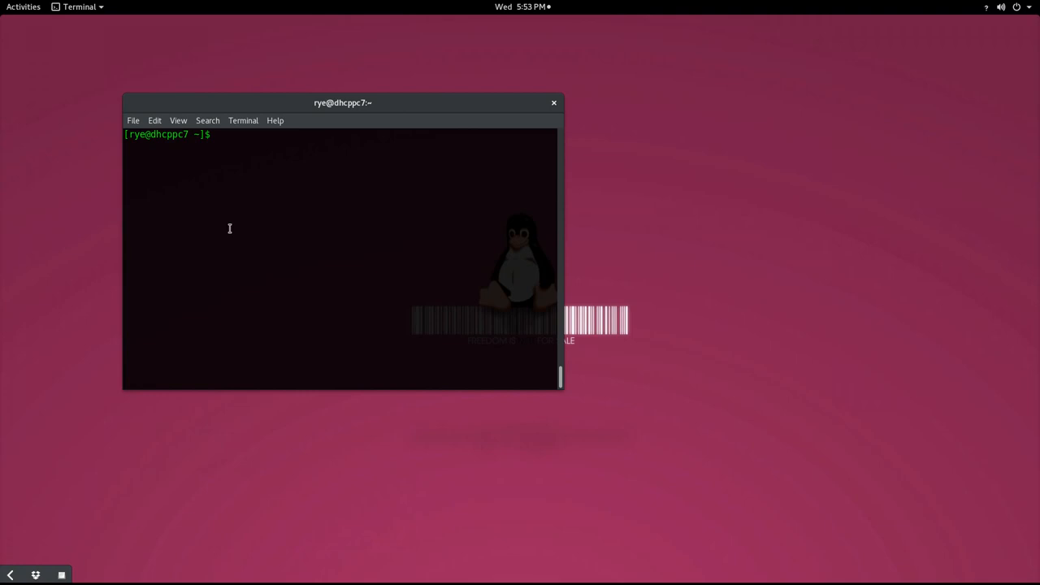
pyautogui.write('nano hell')
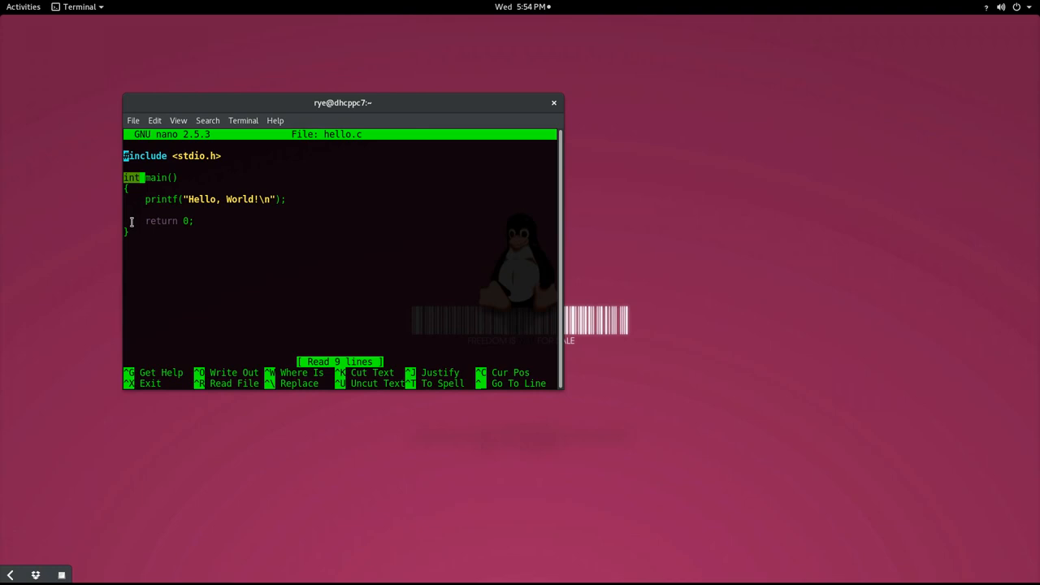
pyautogui.moveTo(186, 295)
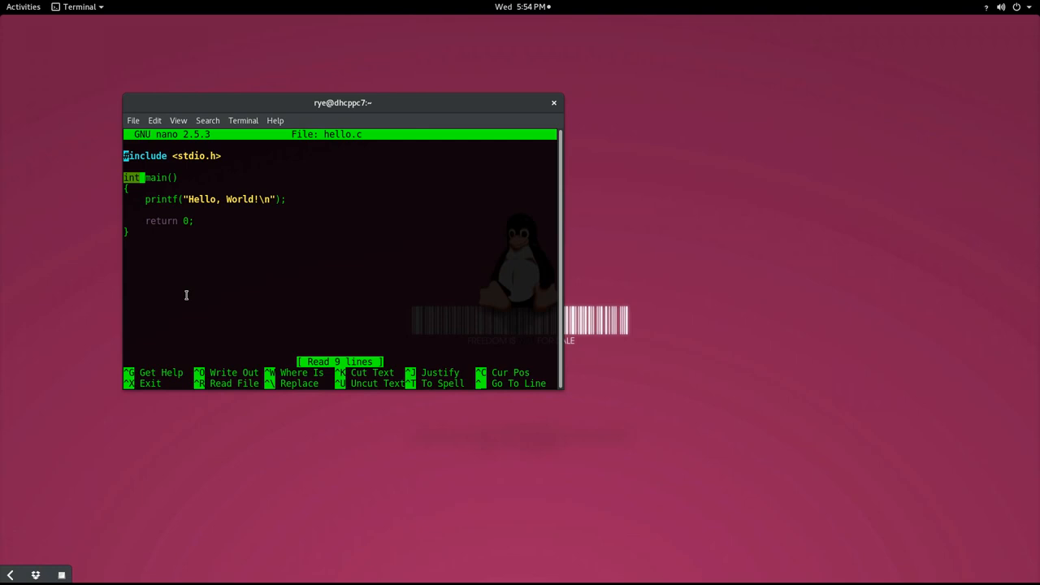
pyautogui.moveTo(184, 271)
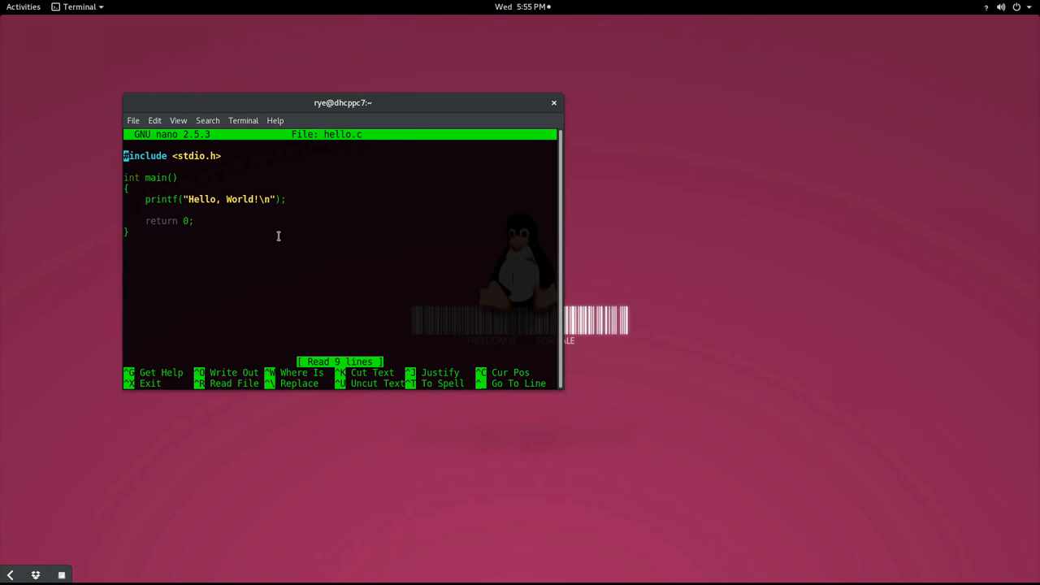
pyautogui.moveTo(174, 237)
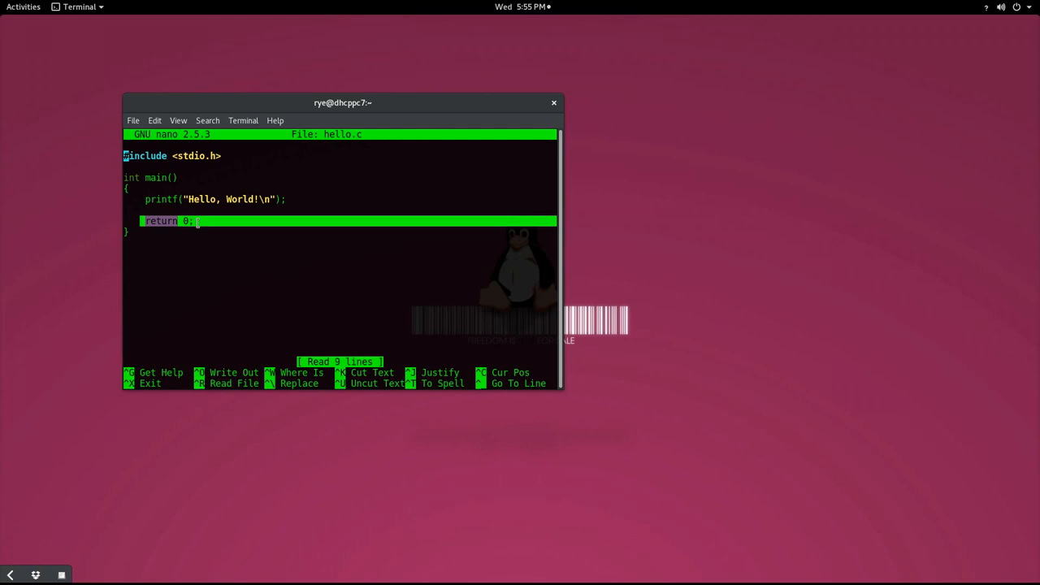
pyautogui.moveTo(196, 269)
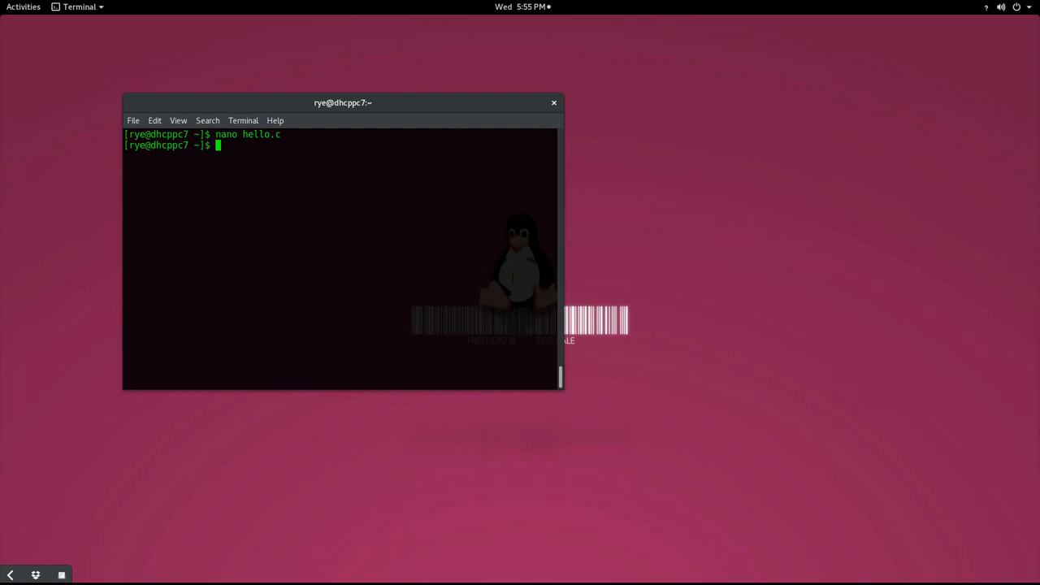
# Show the program's exit status of 0 with echo $?
pyautogui.write('echo $')
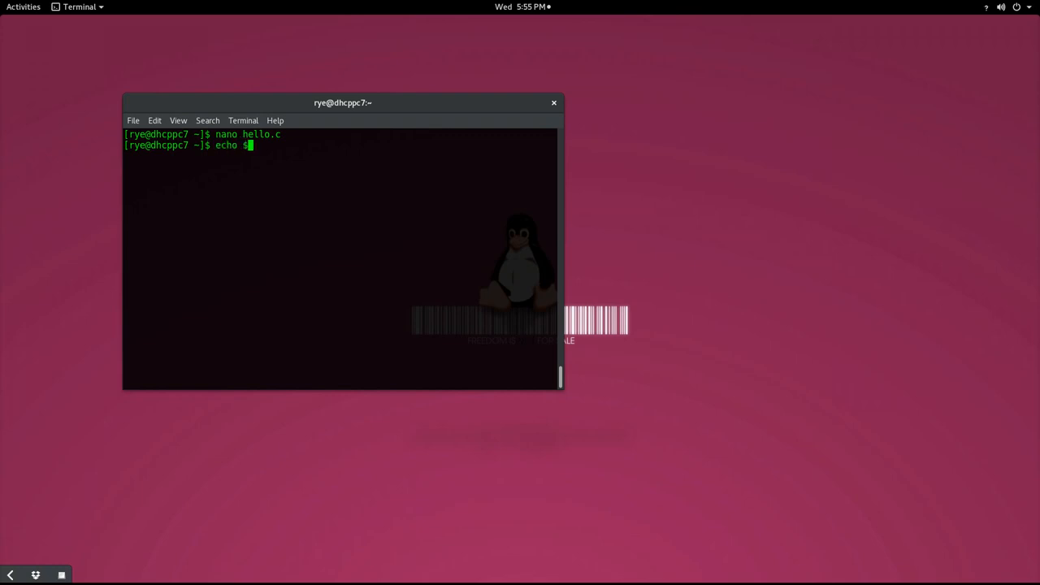
pyautogui.write('?')
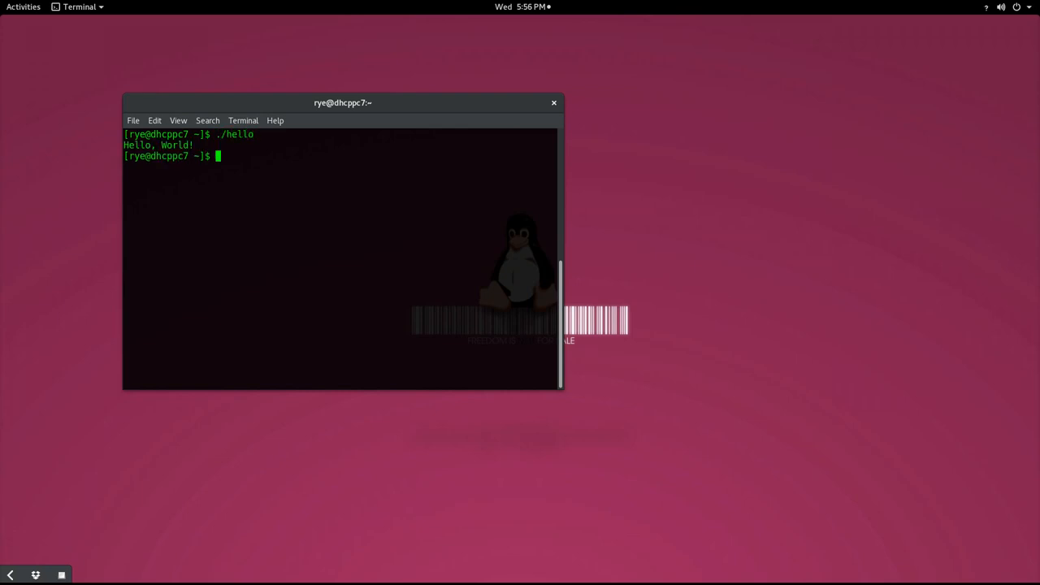
pyautogui.write('echo $')
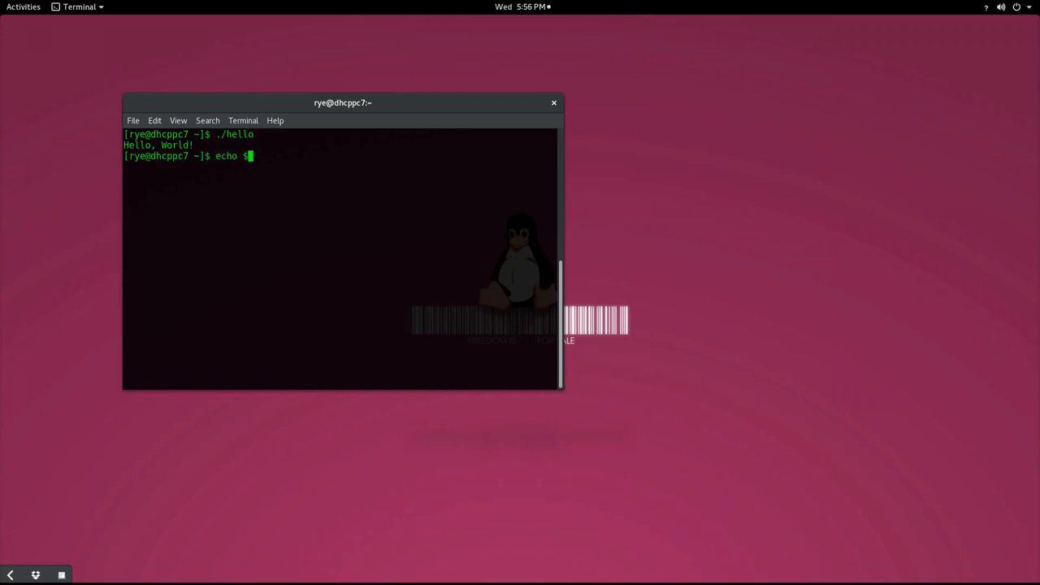
pyautogui.press('Return')
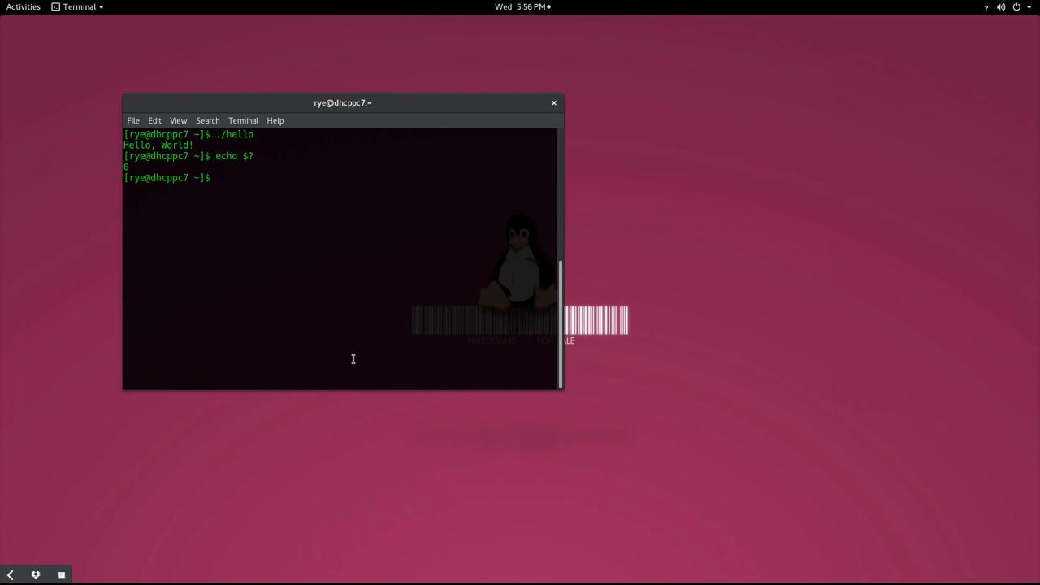